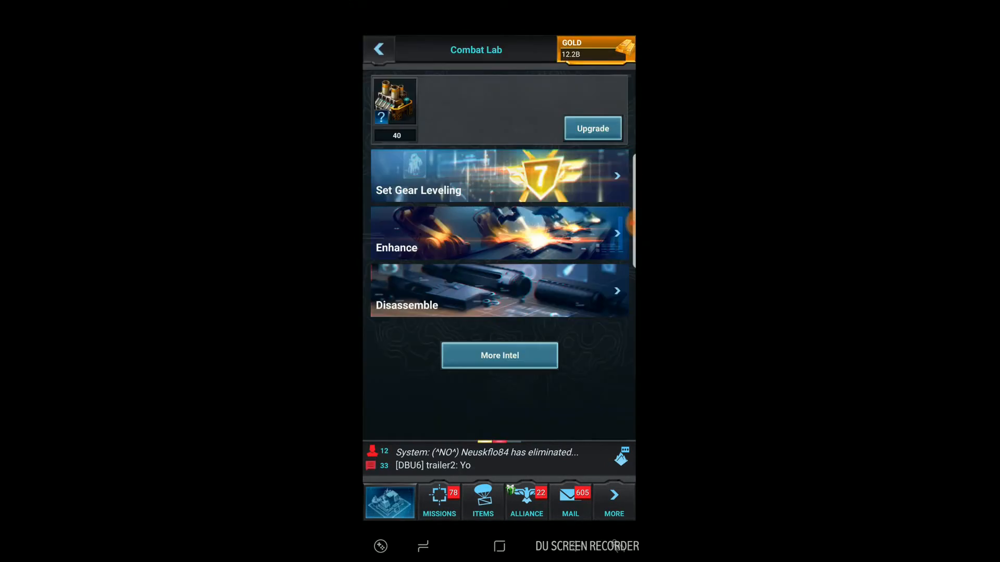
Step: View the Combat Lab's Set Gear Leveling list, then leave the Combat Lab for the Armory
left_click(500, 175)
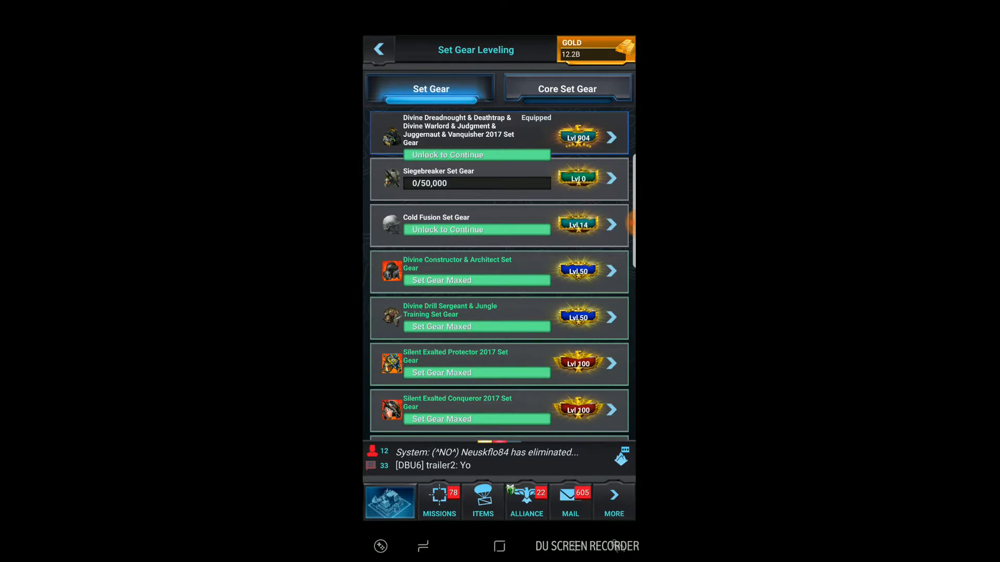
left_click(378, 50)
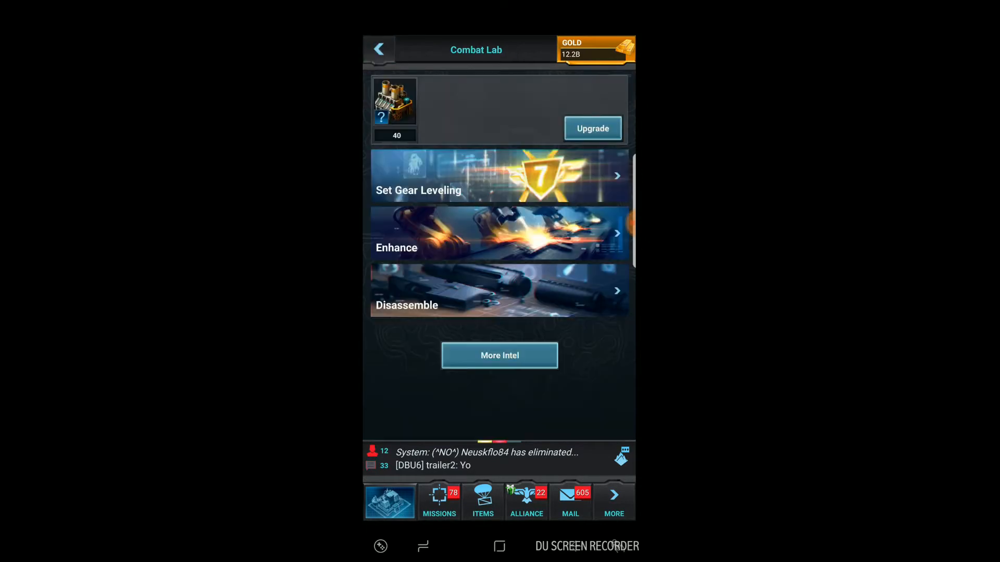
left_click(378, 50)
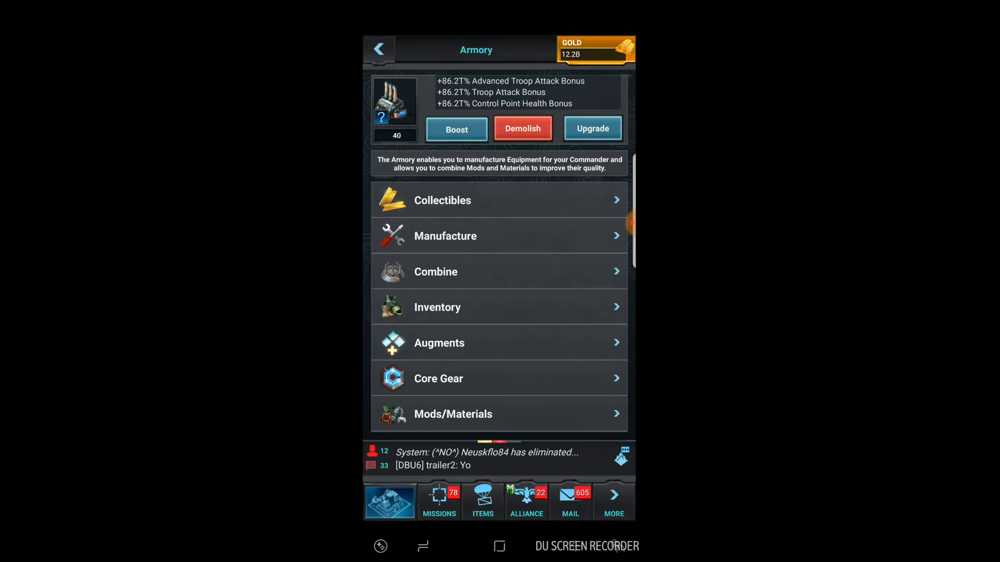
Step: Open the Divine Dreadnought & Deathtrap 2017 Set Gear recipes under Manufacture and scroll its stats
left_click(445, 236)
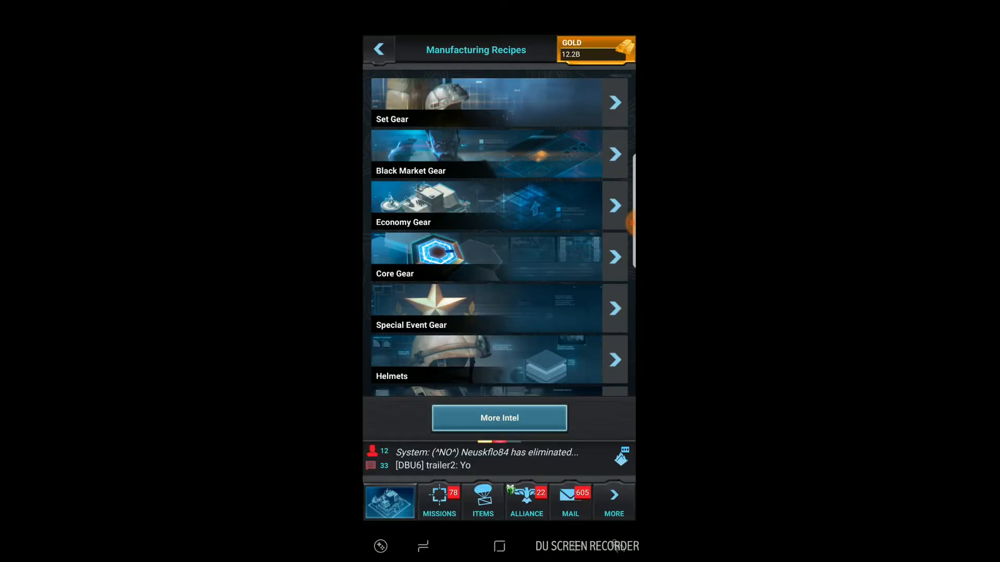
left_click(499, 102)
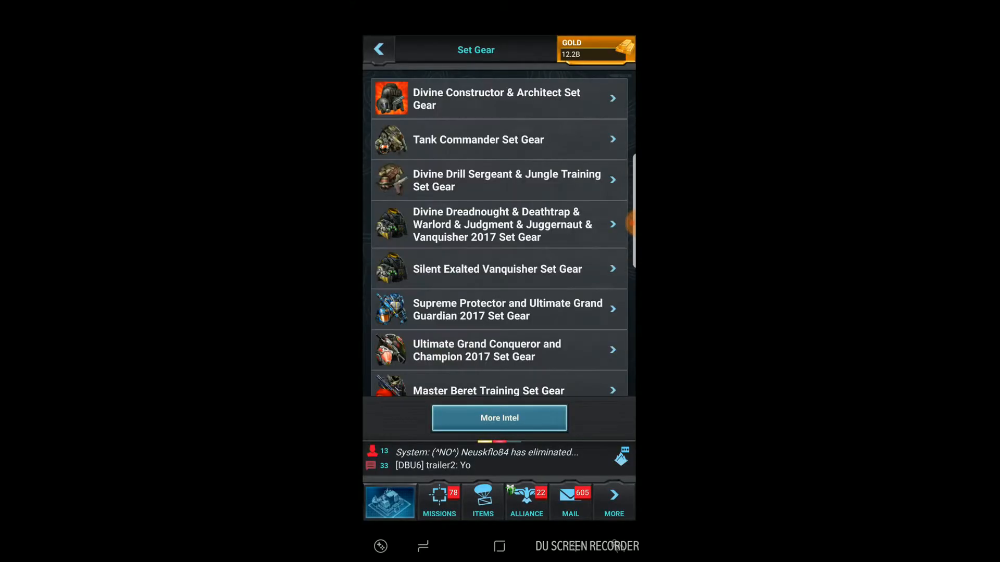
left_click(499, 224)
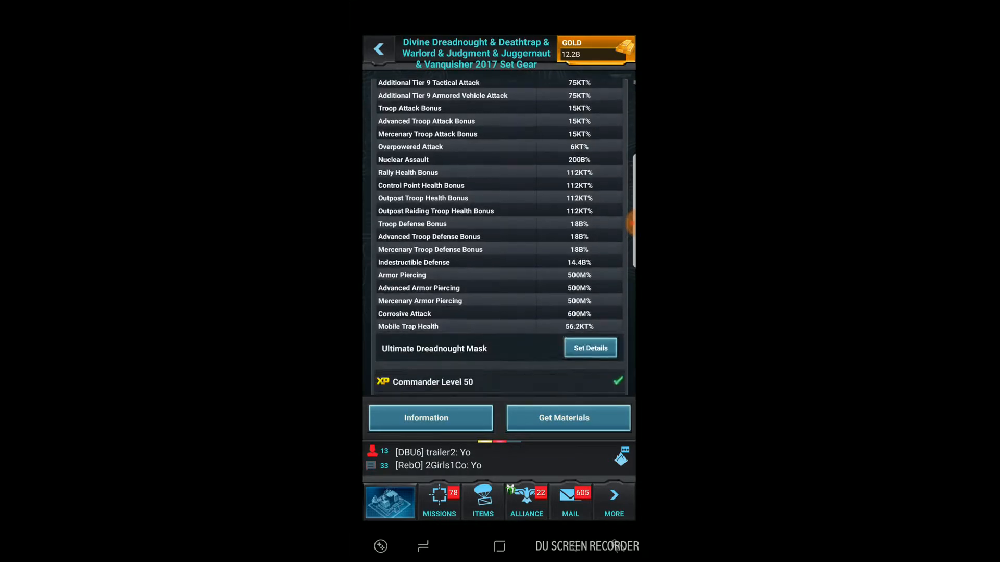
scroll("down", 3)
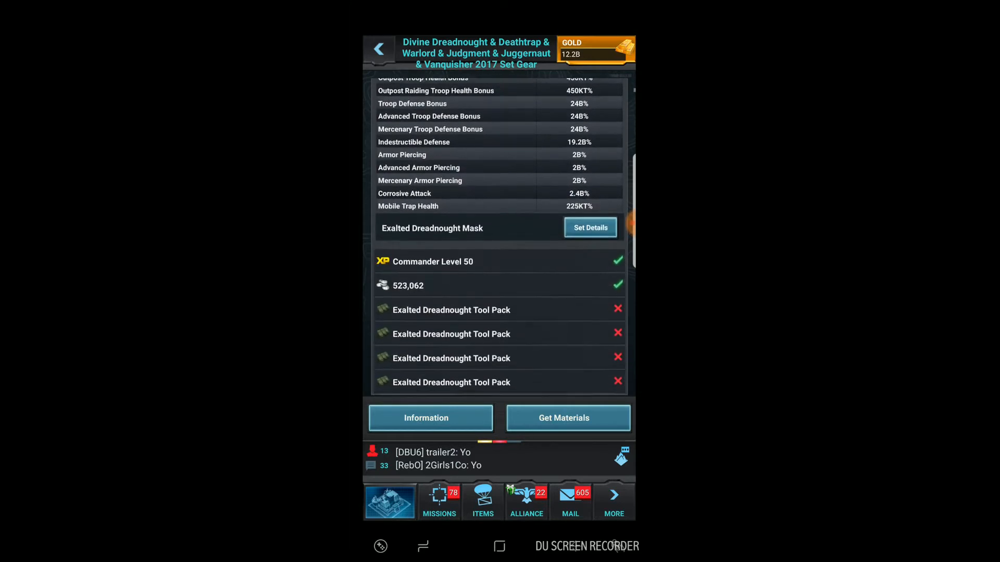
left_click(589, 227)
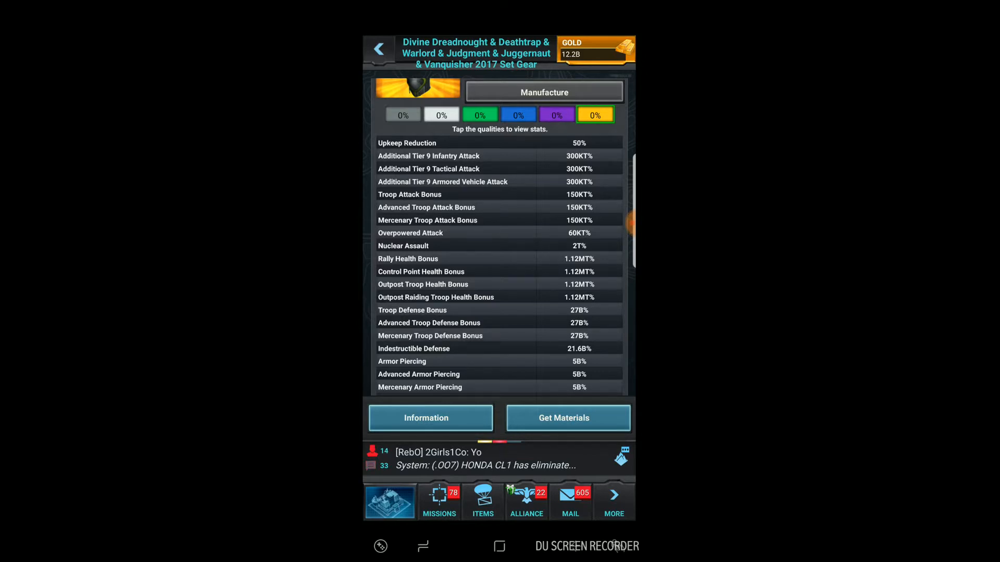
Step: Scroll the Dreadnought recipe list down to the Supreme Warlord Mask entry
scroll("down", 3)
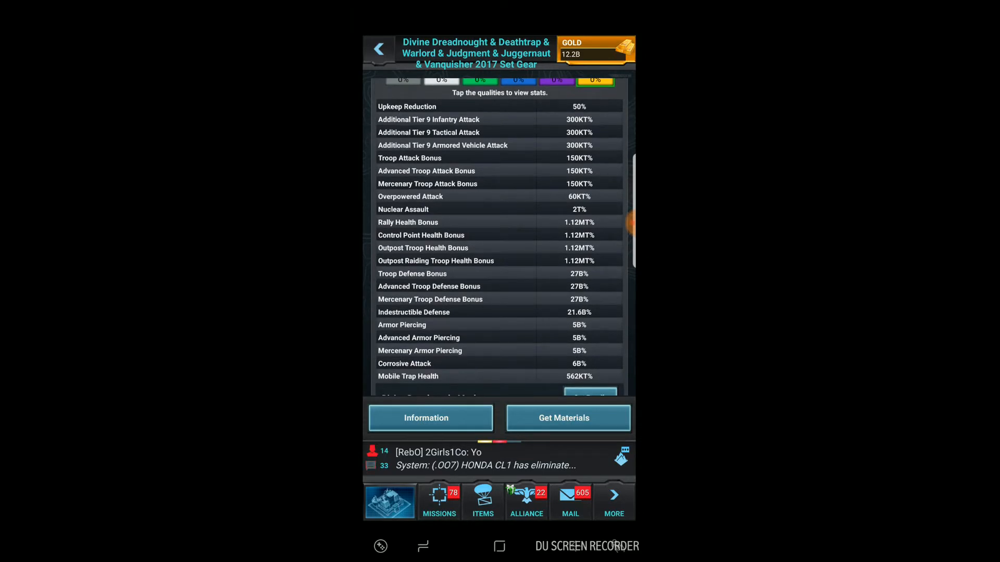
scroll("down", 3)
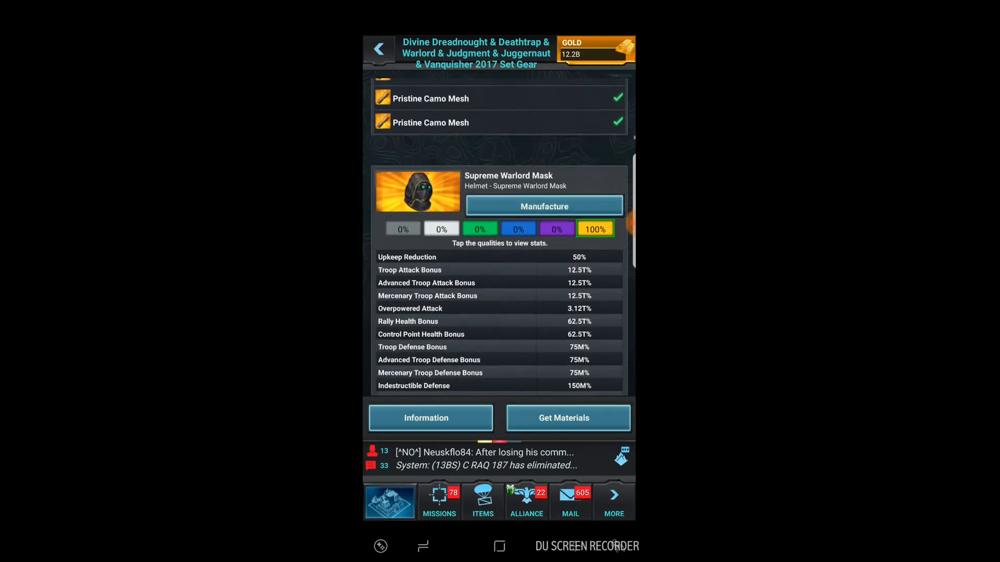
Step: Scroll past Divine Dreadnought Armor and Divine Deathtrap Suit to the Warlord Shroud recipe
scroll("down", 3)
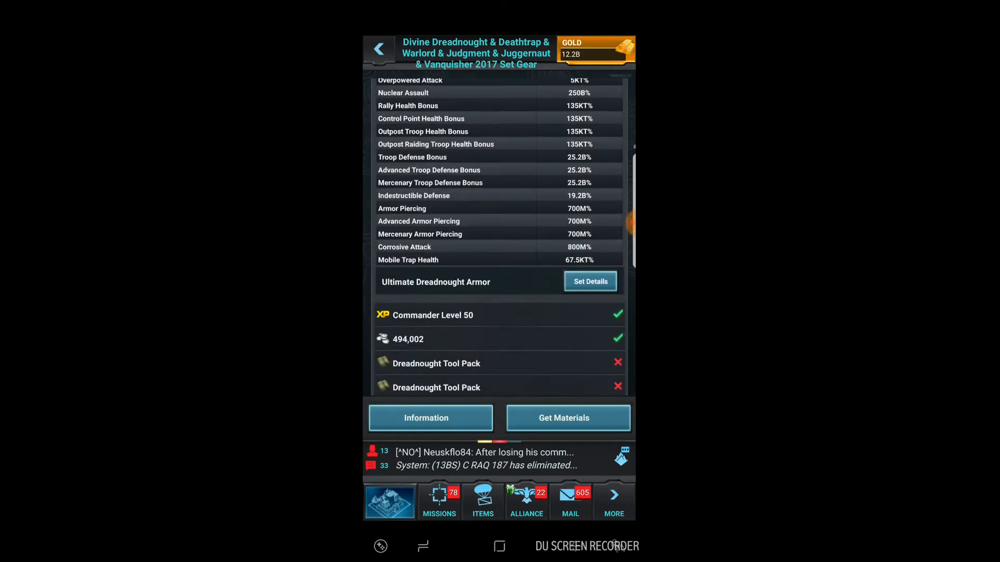
left_click(589, 282)
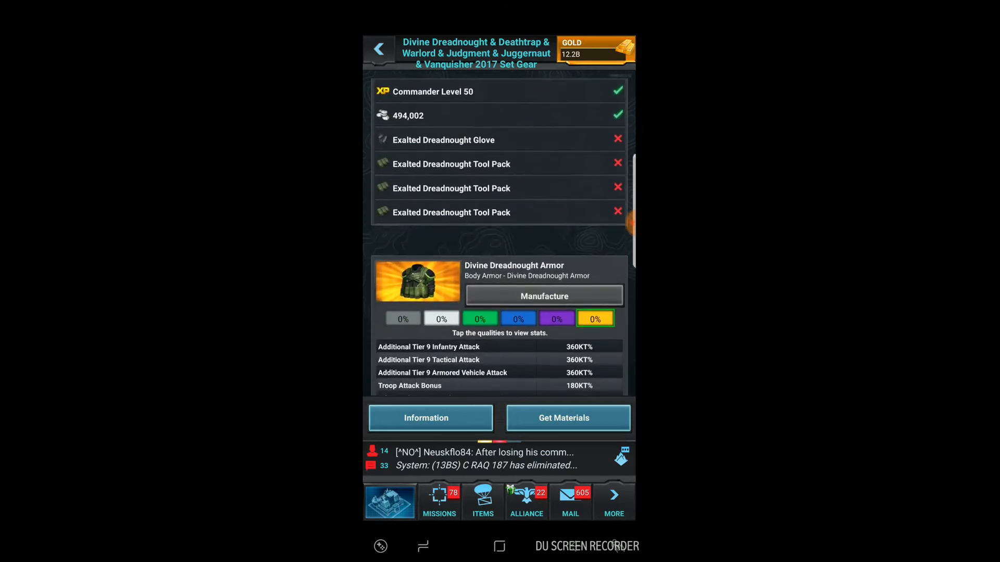
scroll("down", 3)
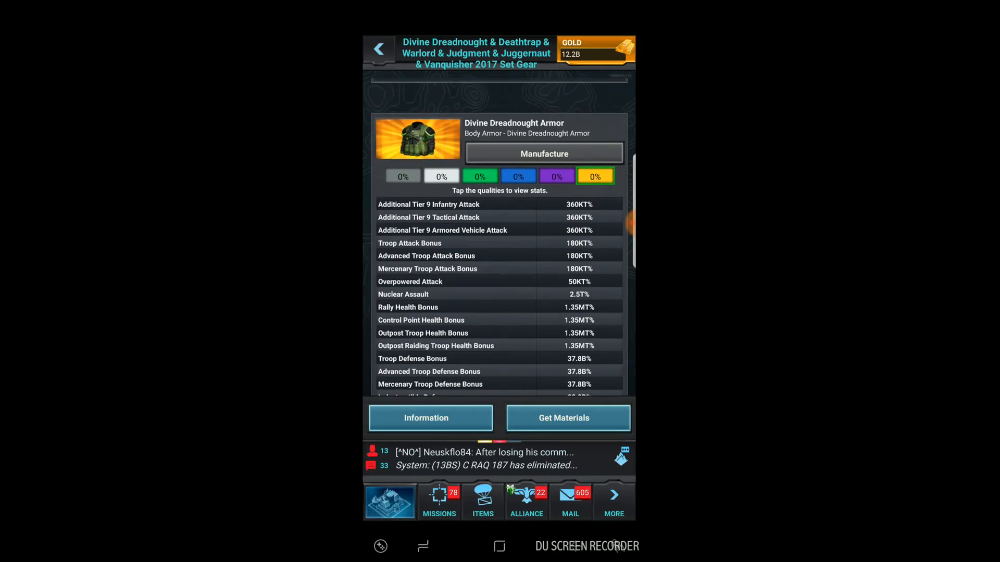
scroll("down", 3)
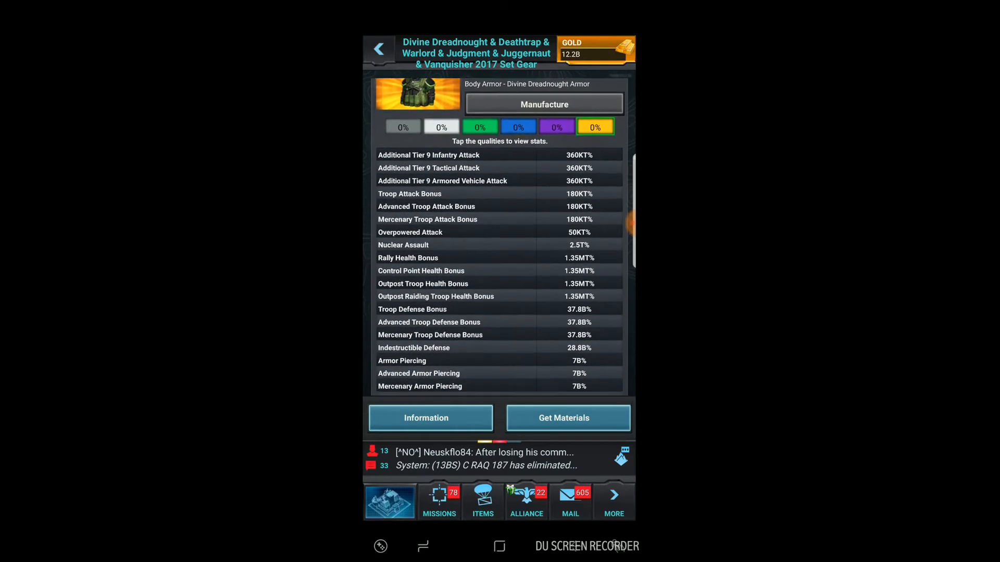
scroll("down", 3)
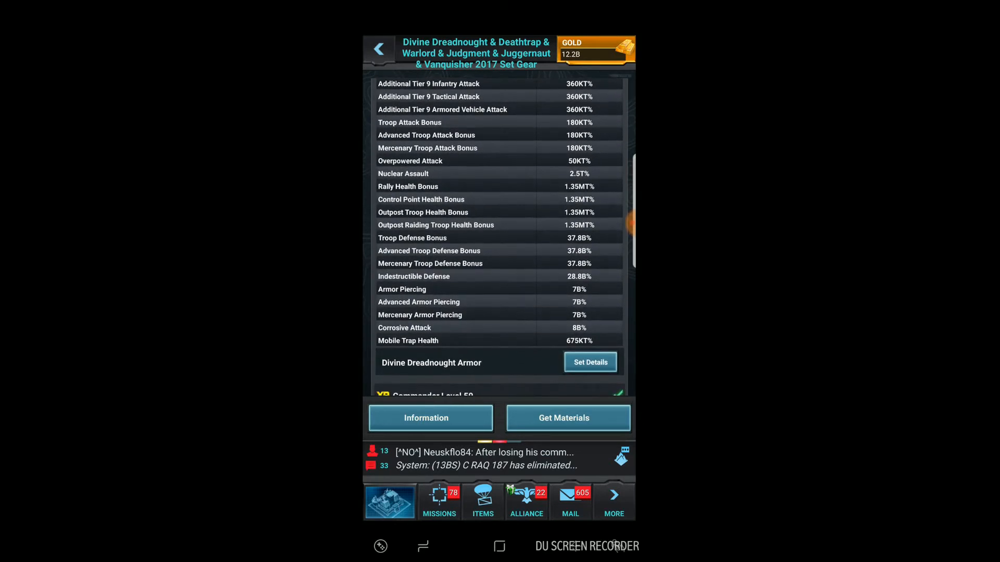
scroll("down", 3)
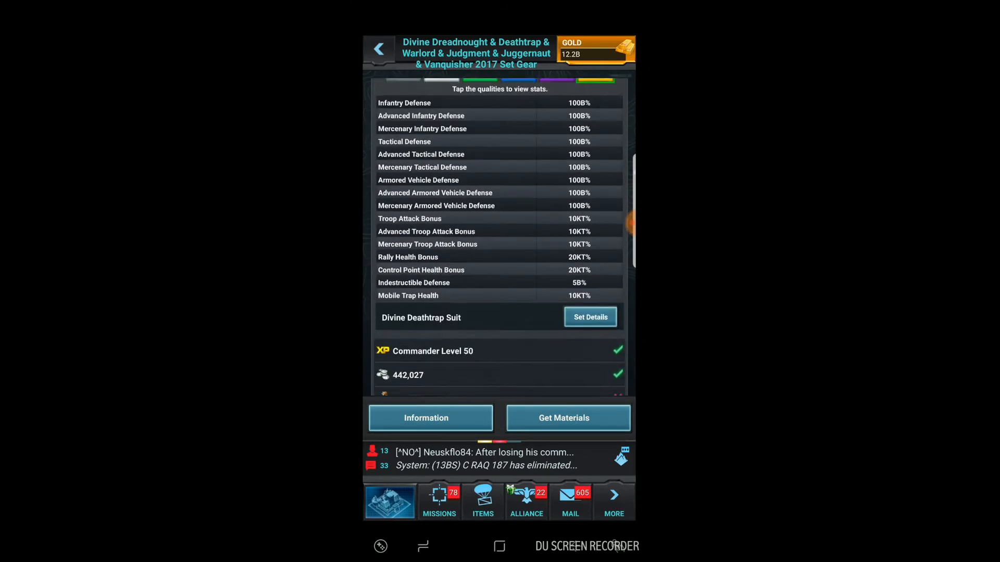
scroll("down", 3)
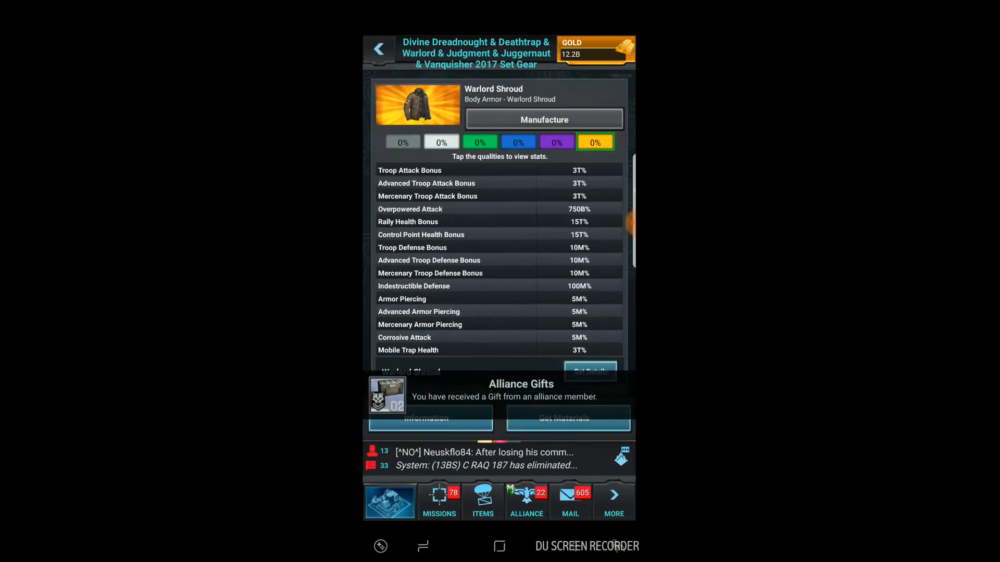
Step: Review the Divine Dreadnought Pants recipe's stats and required materials
scroll("down", 3)
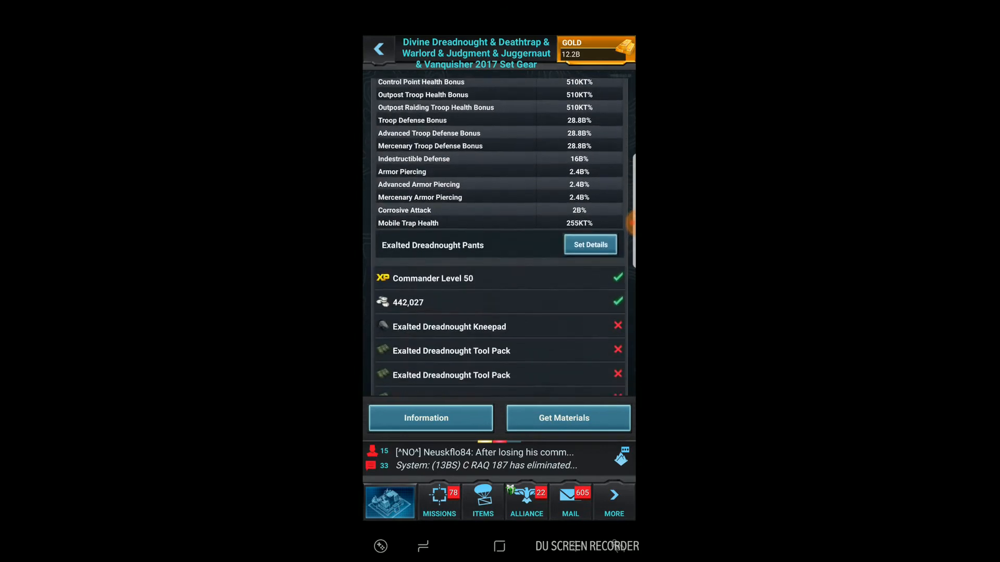
left_click(589, 244)
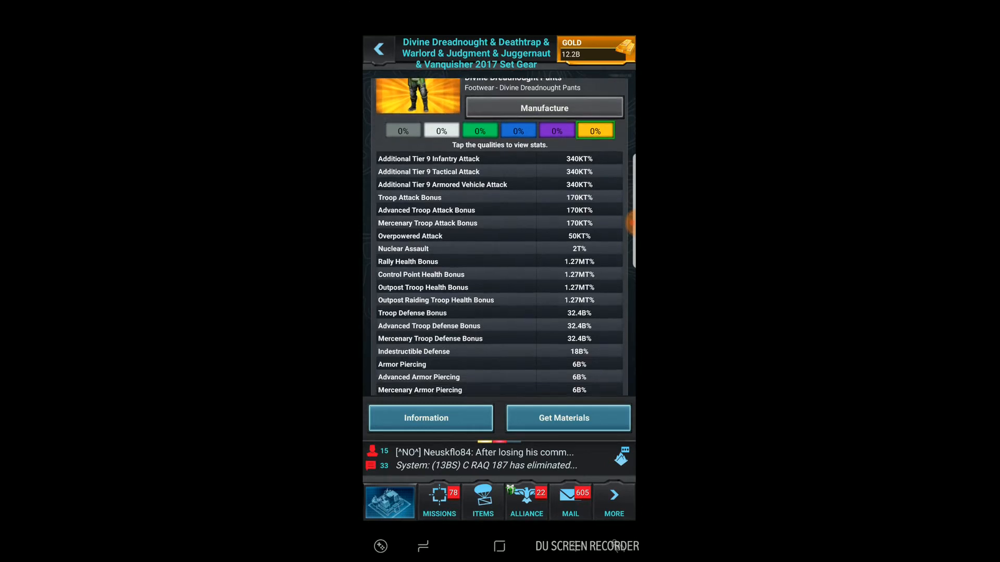
scroll("down", 3)
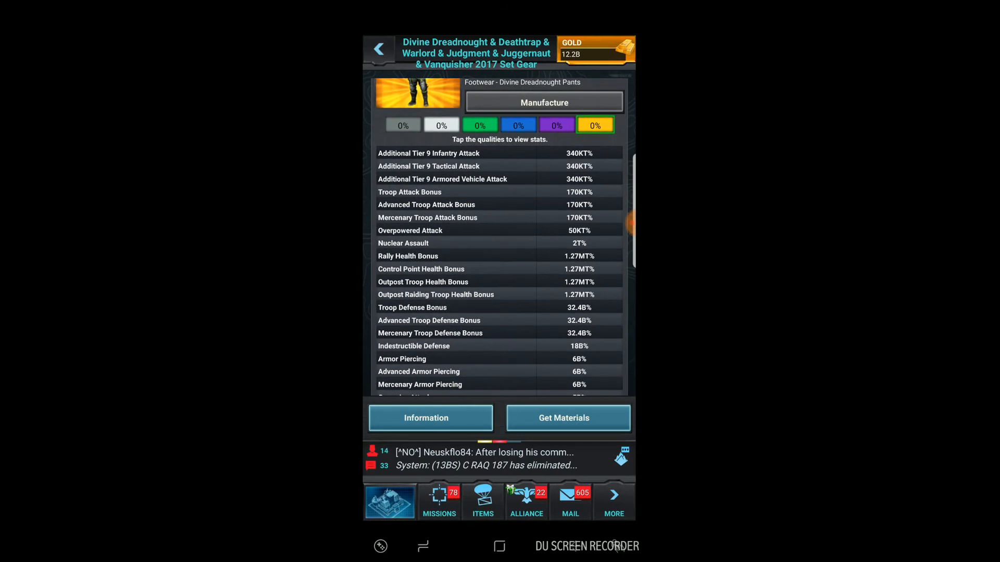
scroll("down", 3)
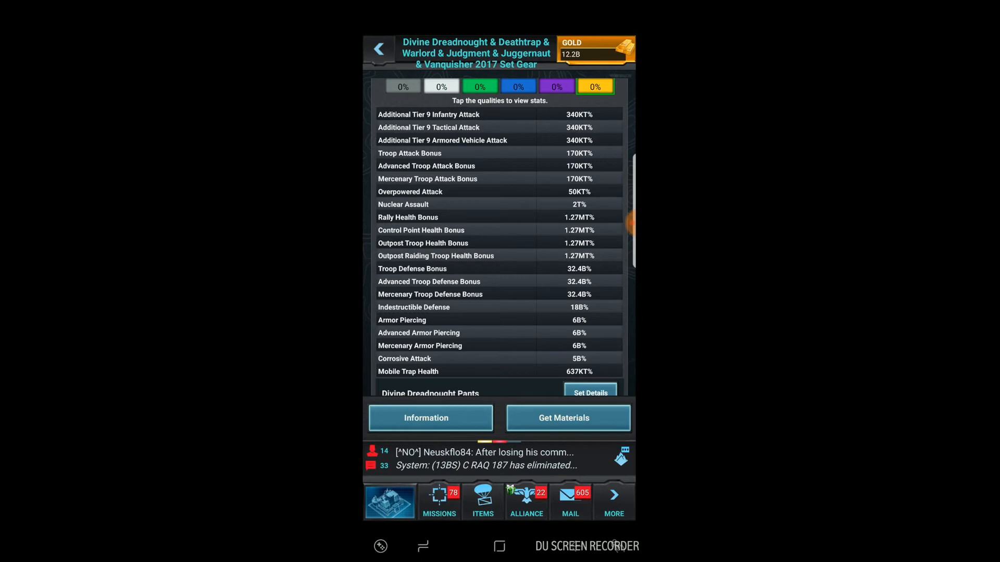
Step: Scroll through the Supreme Dreadnought Pants recipe to the Supreme Dreadnought Armor requirements
scroll("down", 3)
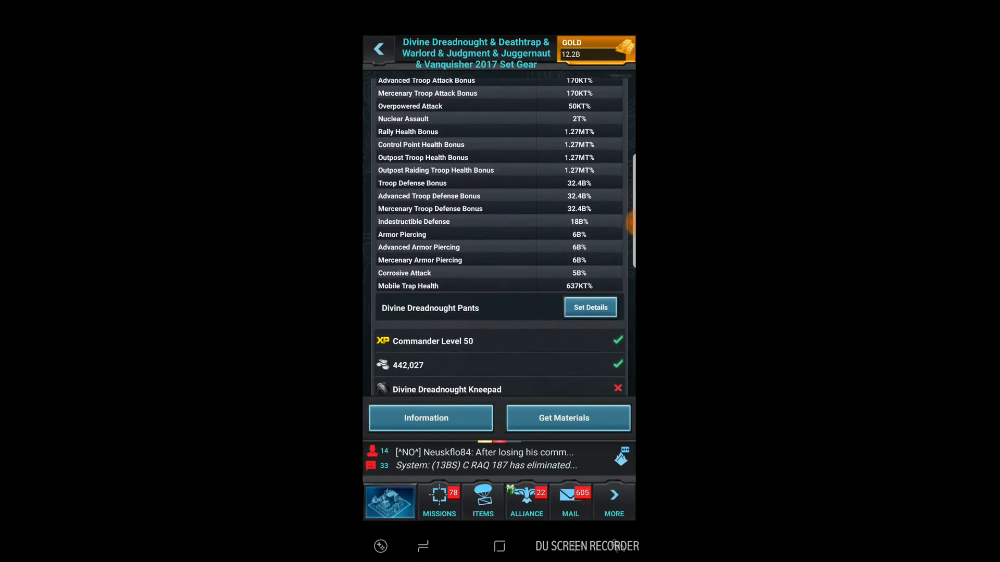
scroll("down", 3)
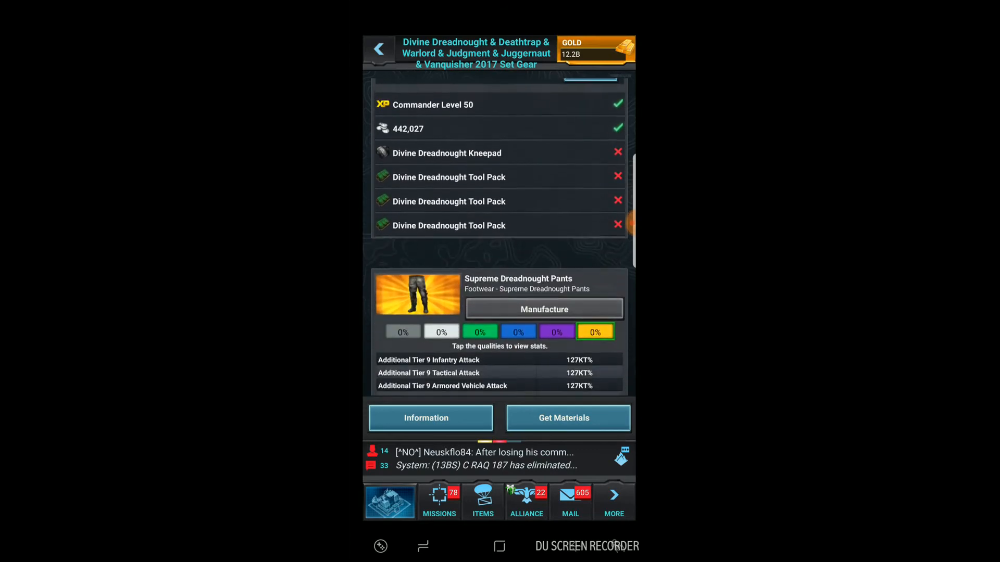
scroll("down", 3)
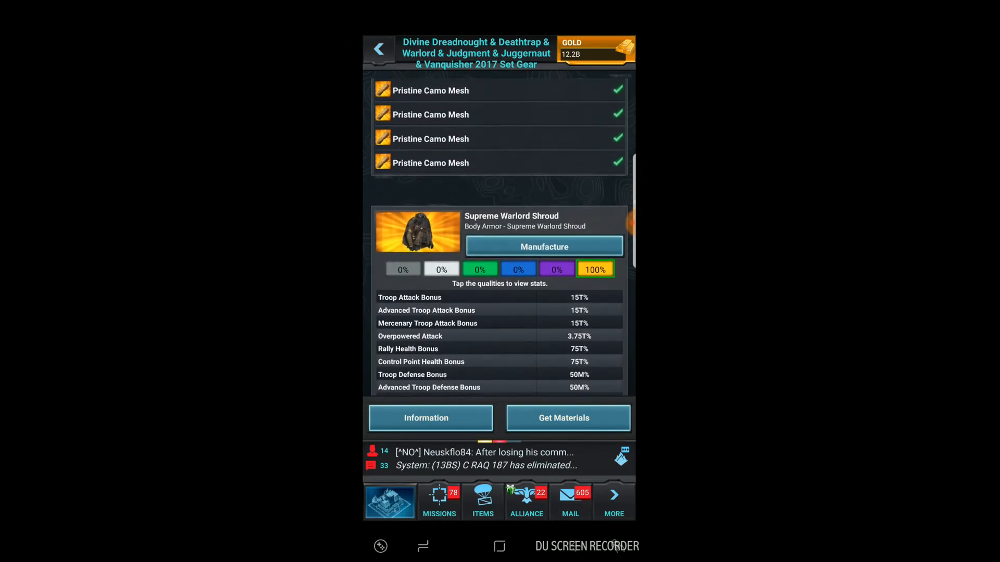
scroll("down", 3)
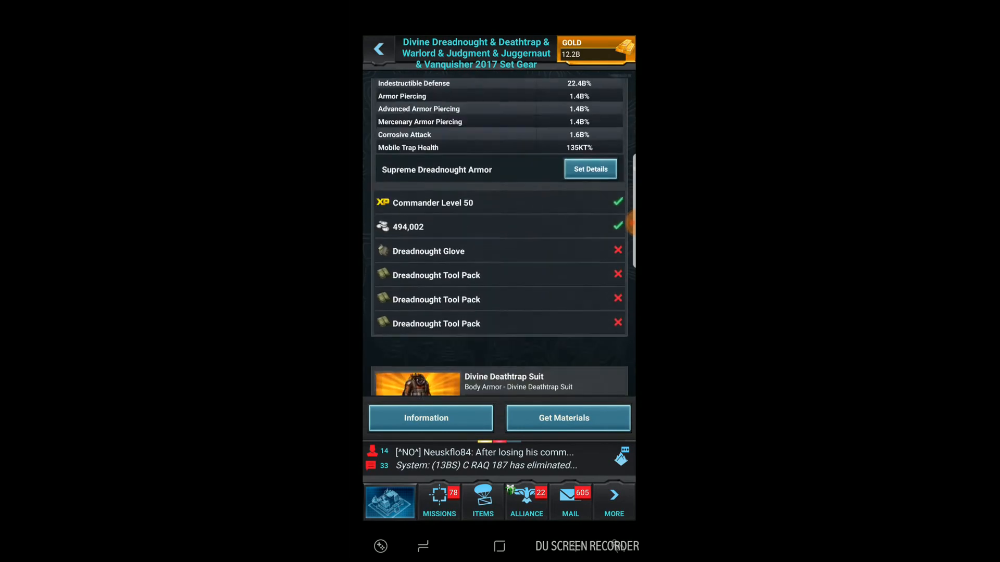
Step: Back out of manufacturing to the base and show the More menu
left_click(378, 49)
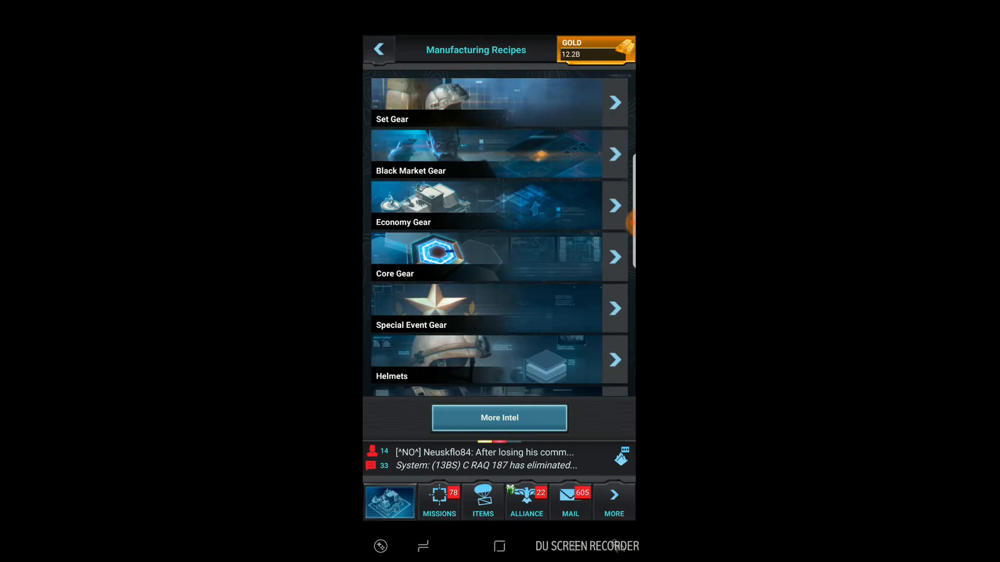
left_click(378, 49)
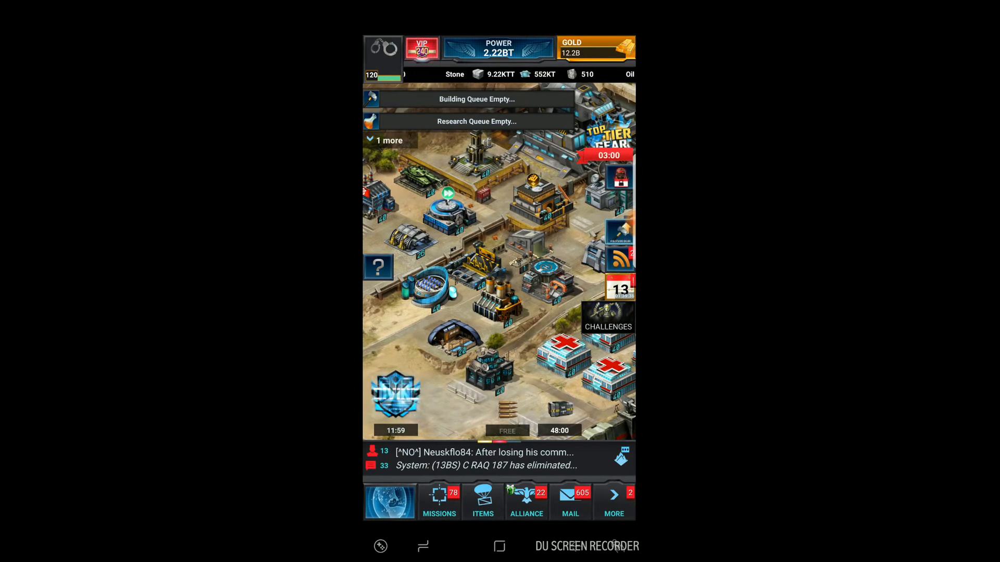
left_click(594, 49)
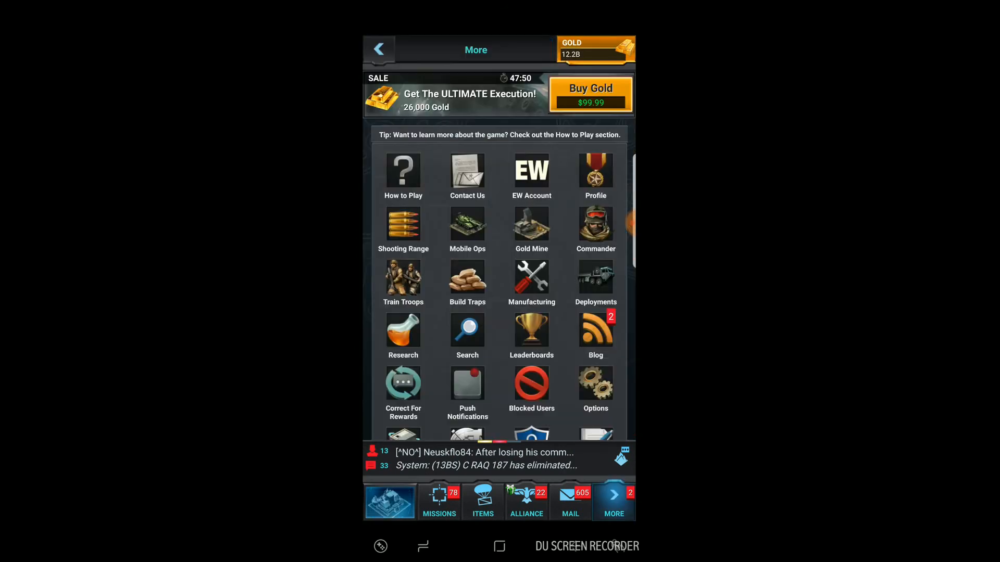
left_click(594, 331)
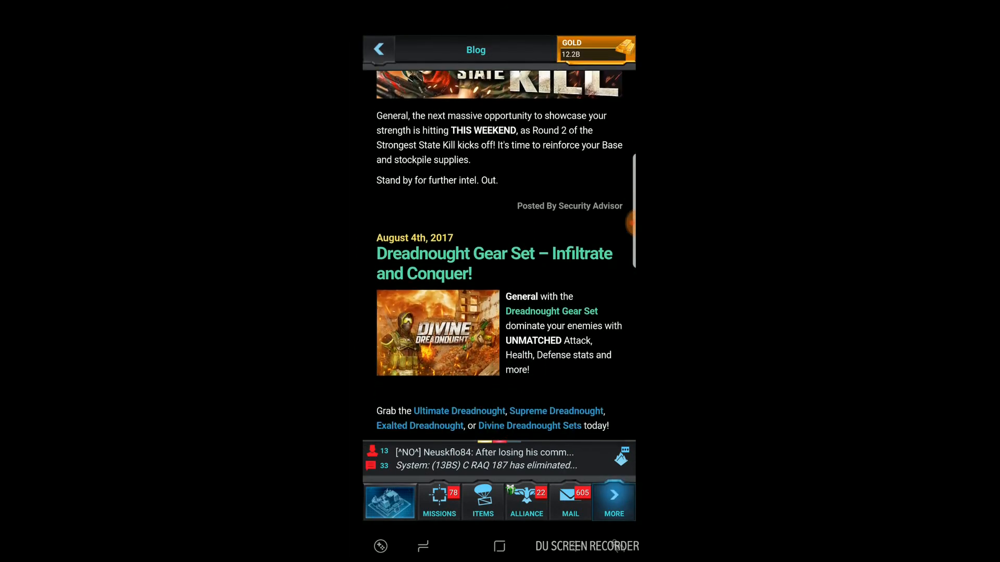
scroll("down", 3)
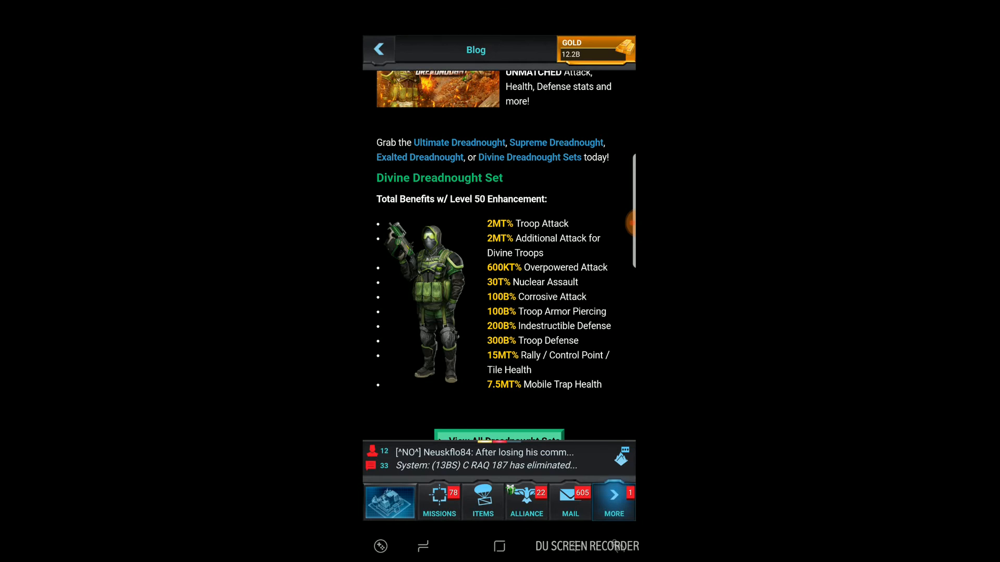
scroll("down", 3)
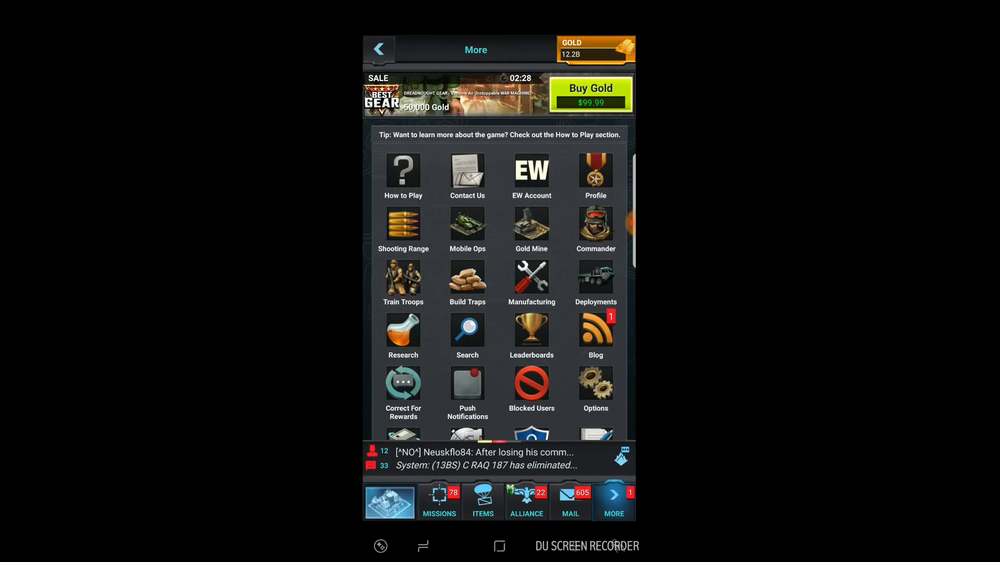
Step: Open the Dreadnought launch-day Buy Gold offer and scroll through its bundle contents to the boosts
left_click(590, 95)
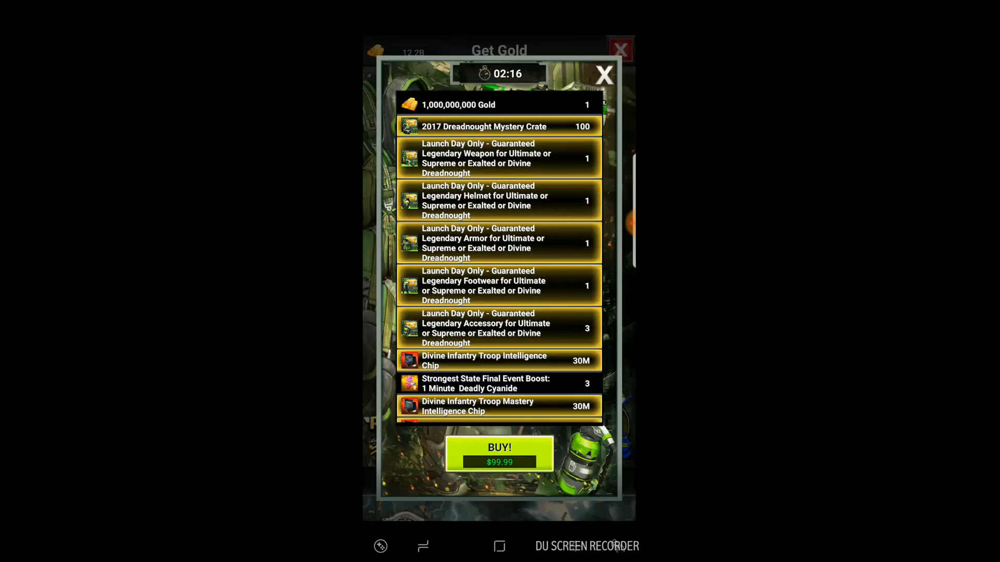
scroll("down", 3)
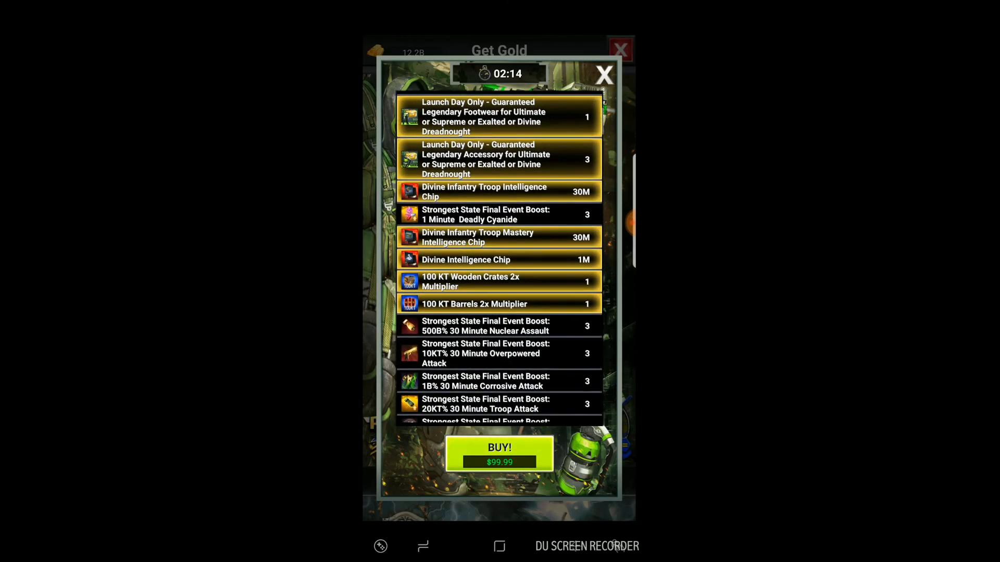
scroll("down", 3)
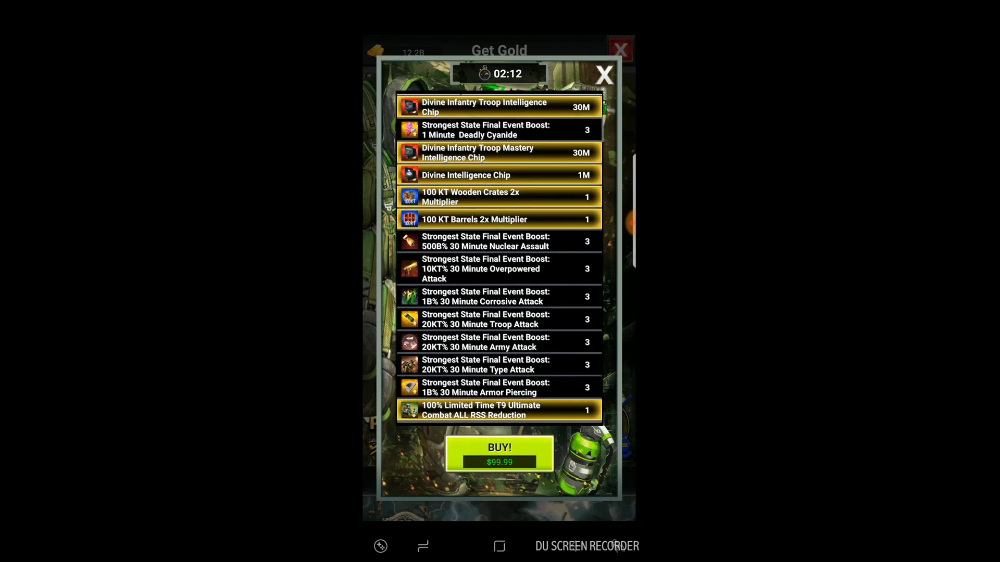
scroll("down", 3)
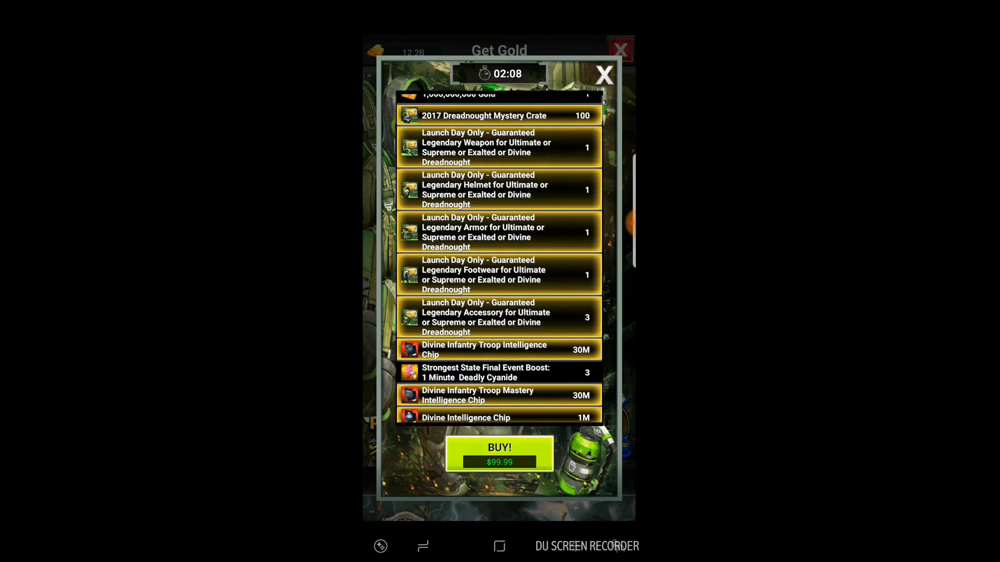
scroll("down", 3)
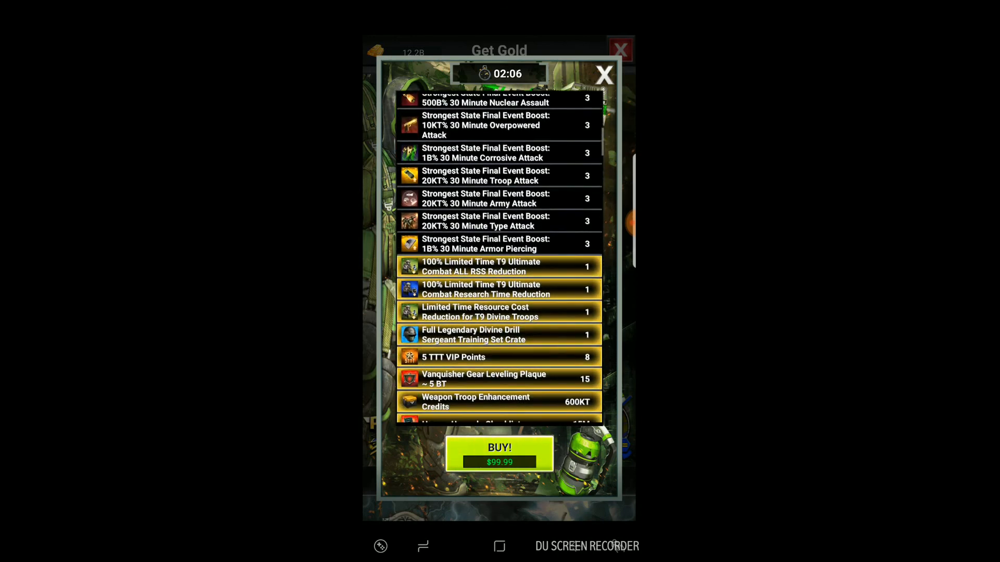
scroll("down", 3)
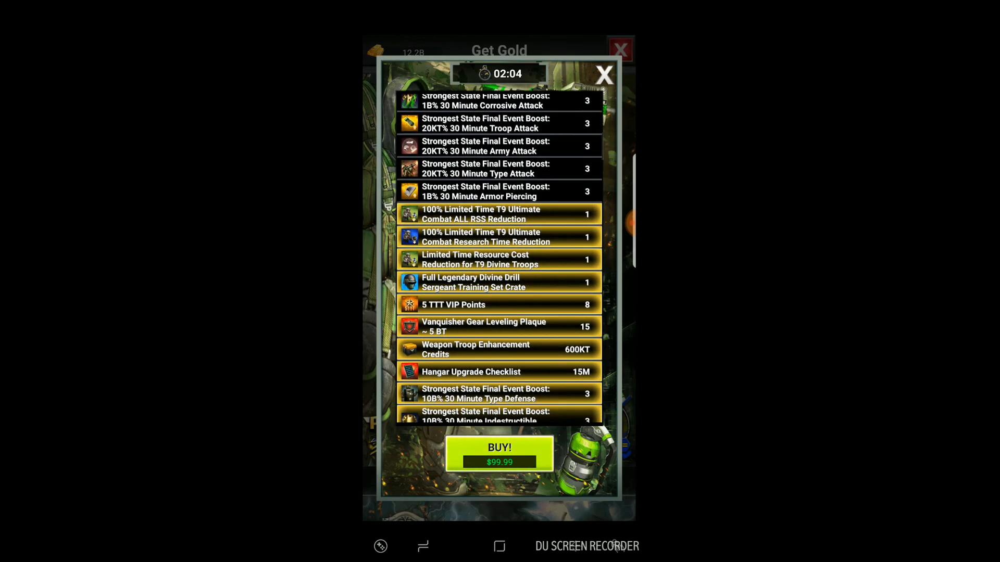